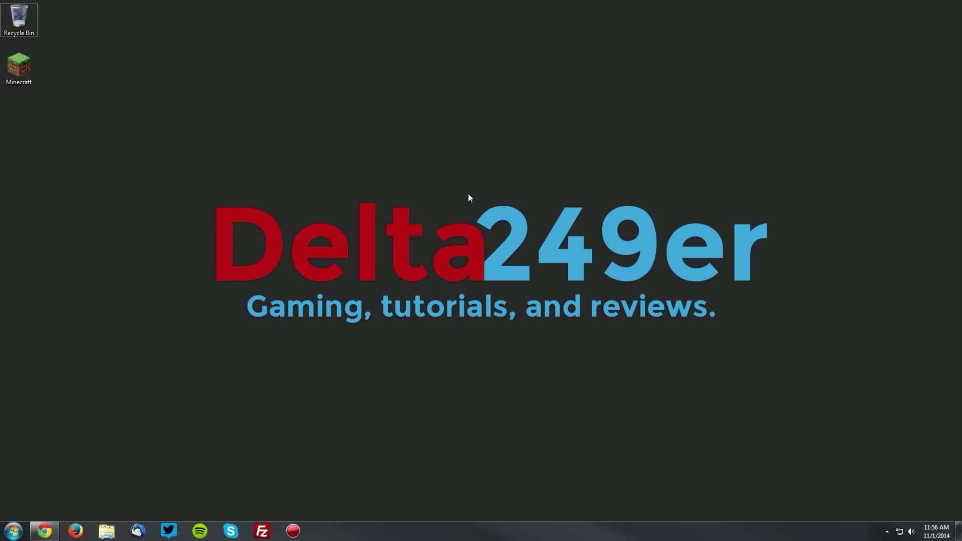
- Save the Delta249er launcher profile with game version release 1.8
double_click(19, 64)
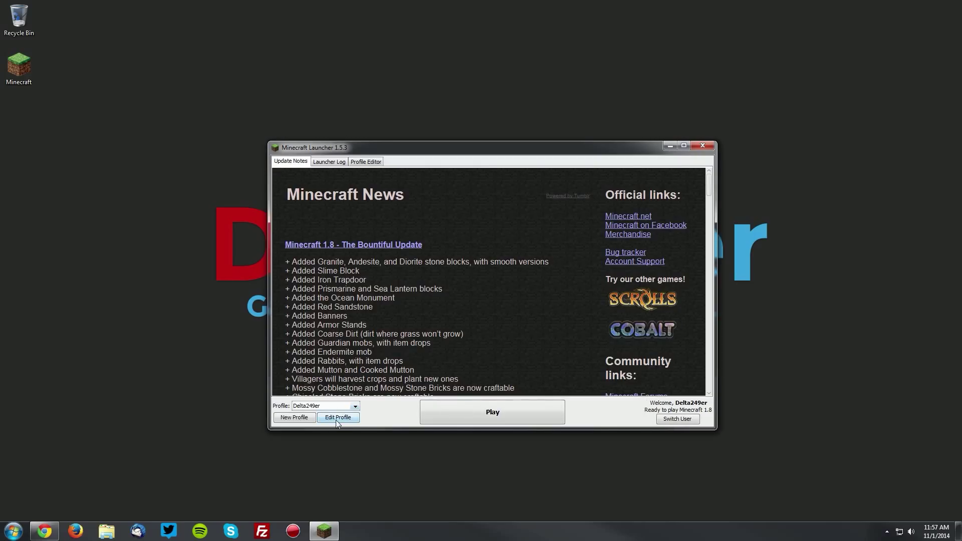
click(338, 417)
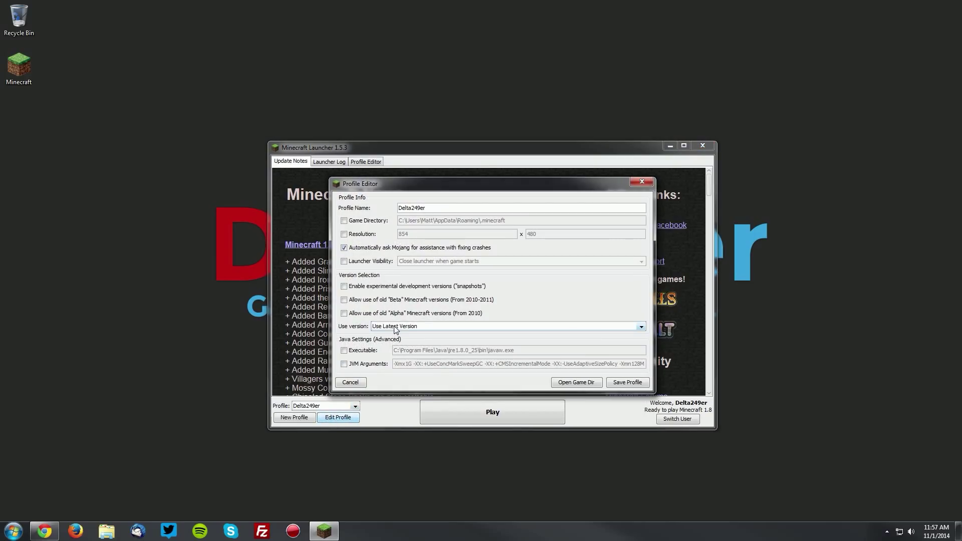
click(641, 326)
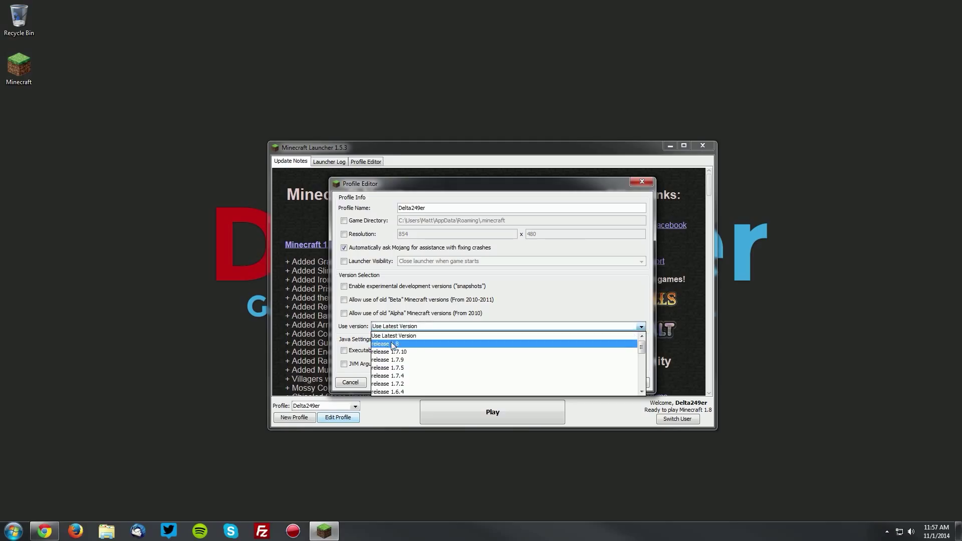
click(384, 343)
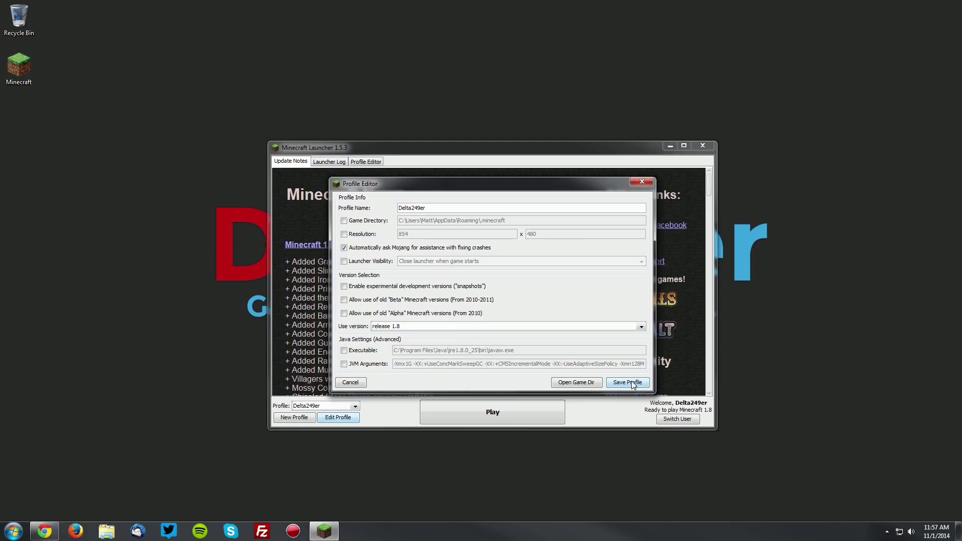
click(626, 381)
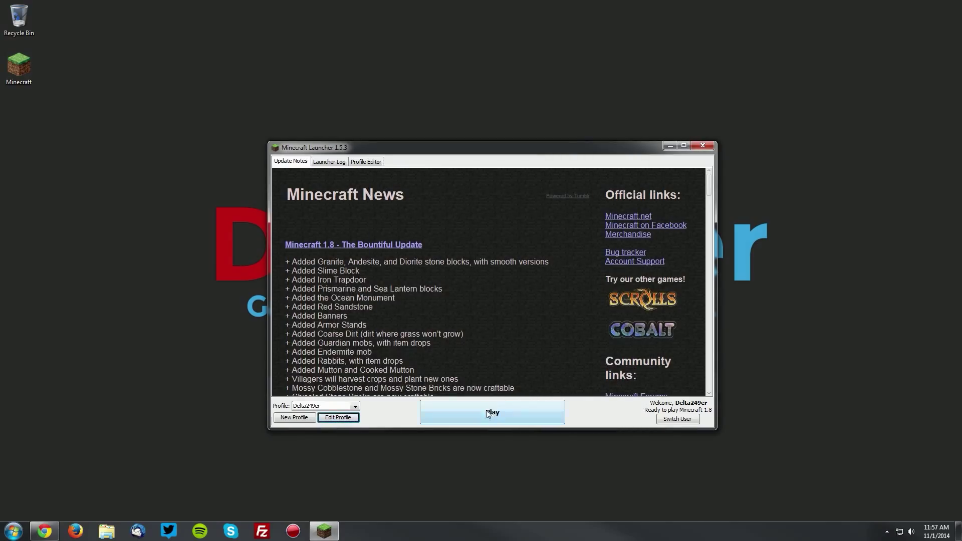
- Run Minecraft 1.8 once to the title screen and quit it
click(491, 412)
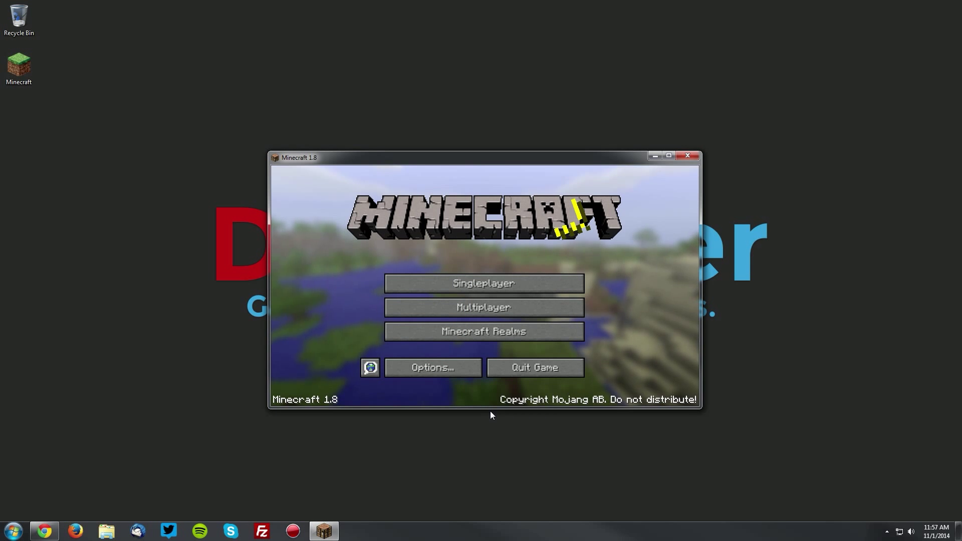
mouse_move(533, 367)
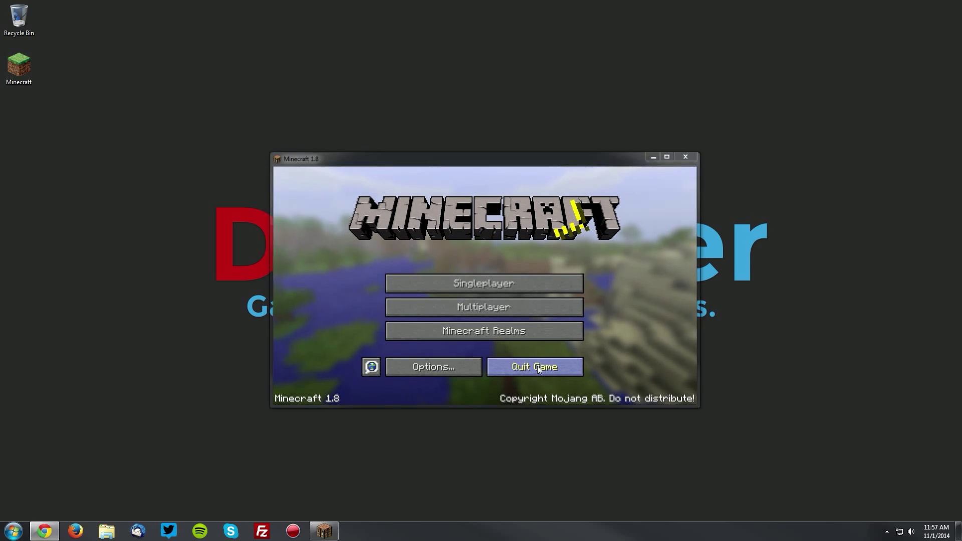
click(533, 367)
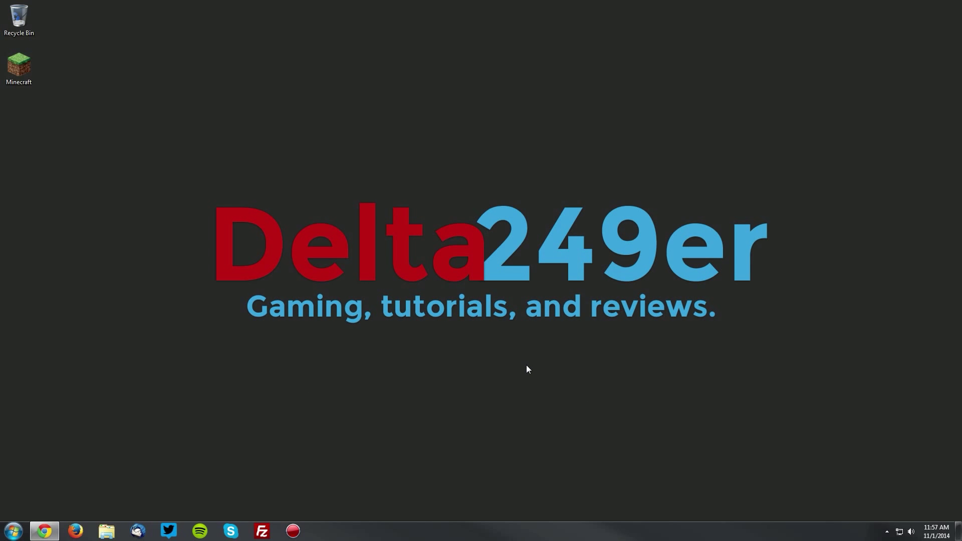
- Request the OptiFine 1.8.0 HD U A4 download under Minecraft 1.8.0 on optifine.net/downloads
click(43, 531)
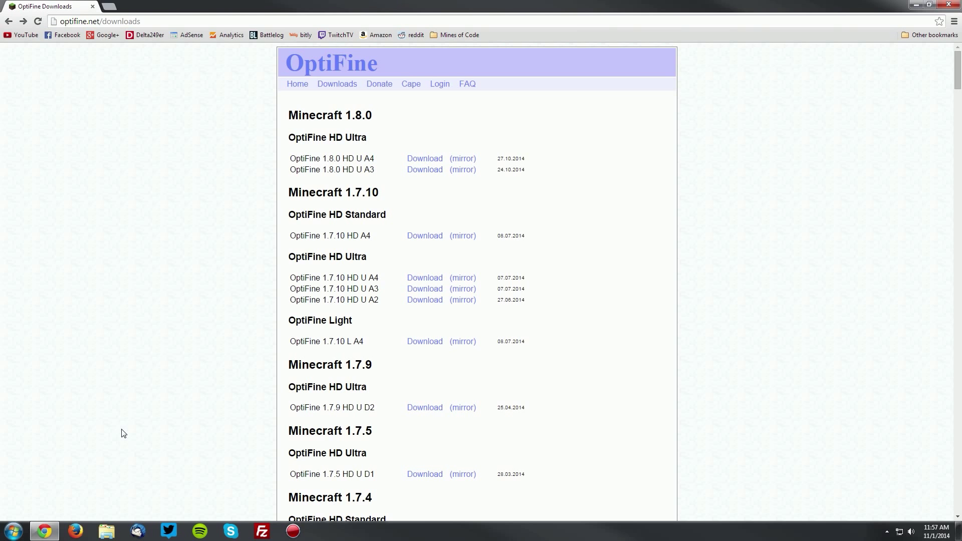
double_click(330, 116)
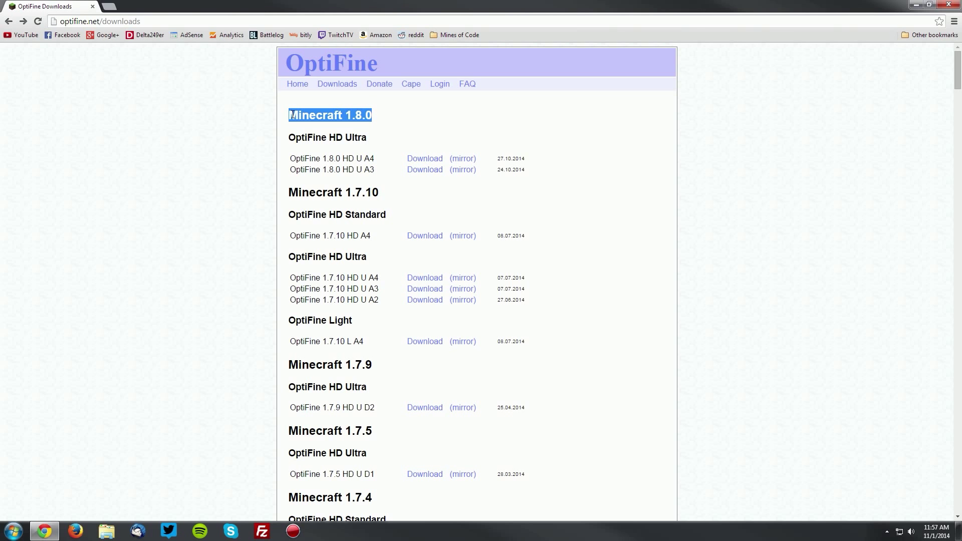
mouse_move(291, 157)
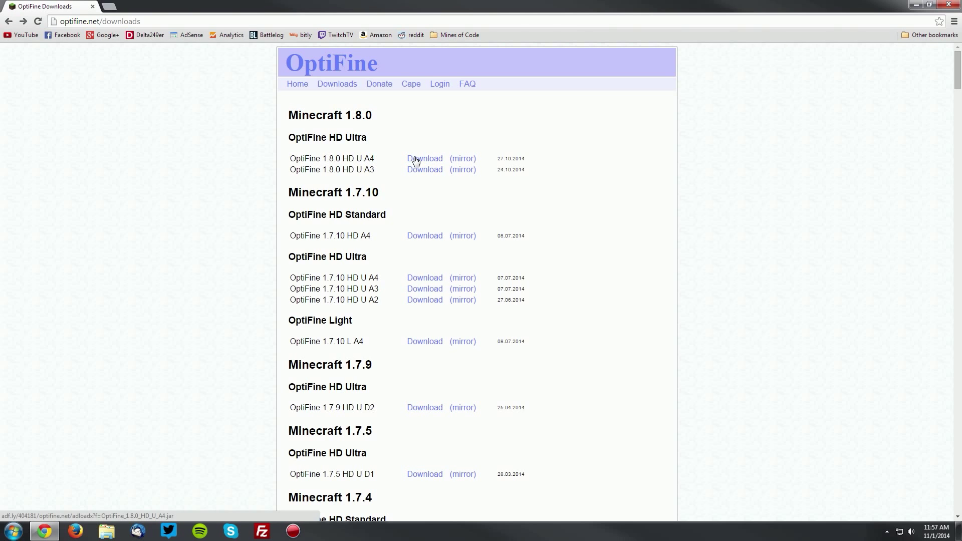
click(425, 158)
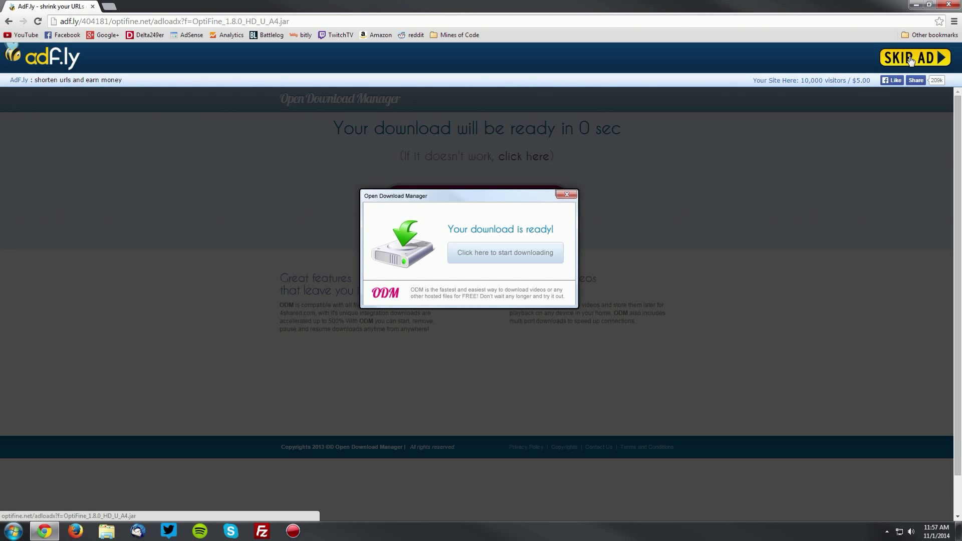
- Skip the ad and save OptiFine_1.8.0_HD_U_A4.jar to the Desktop
click(914, 57)
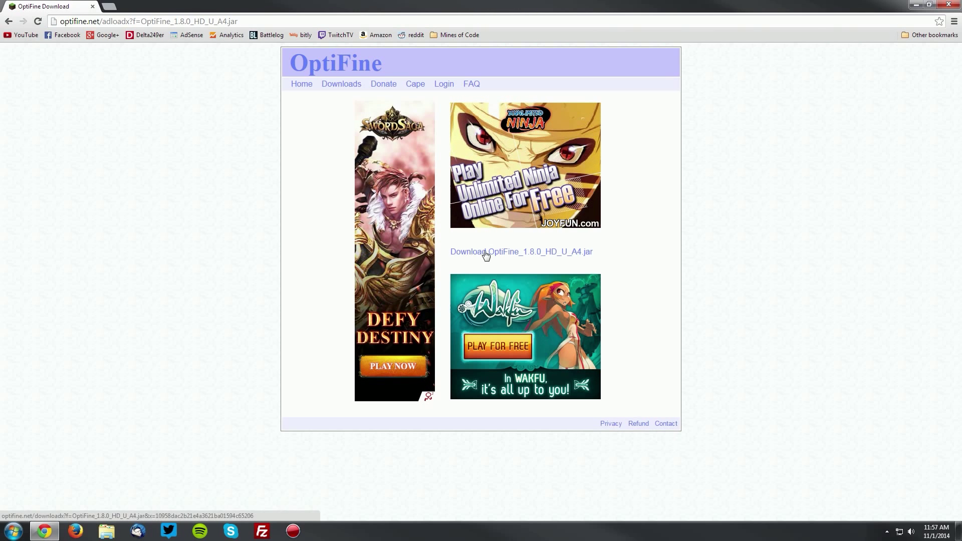
mouse_move(518, 254)
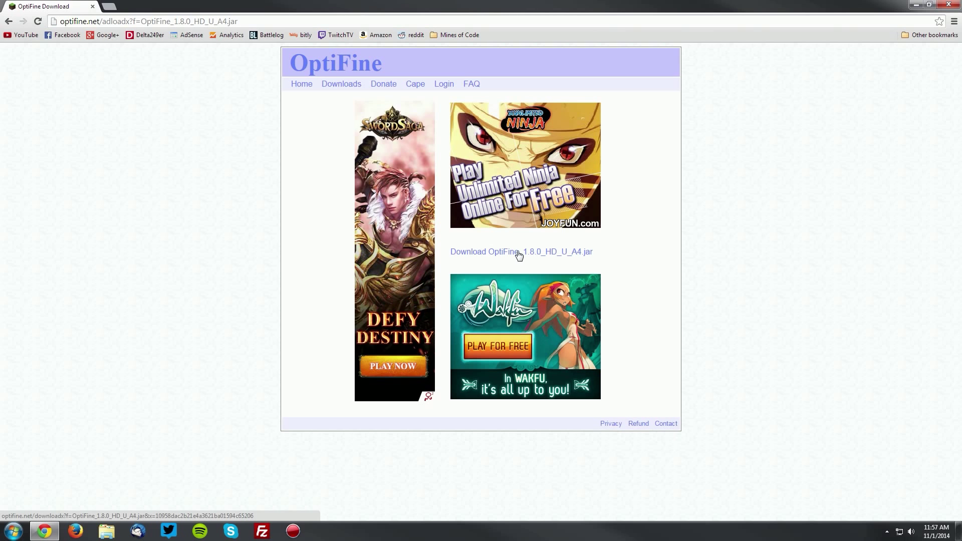
click(521, 252)
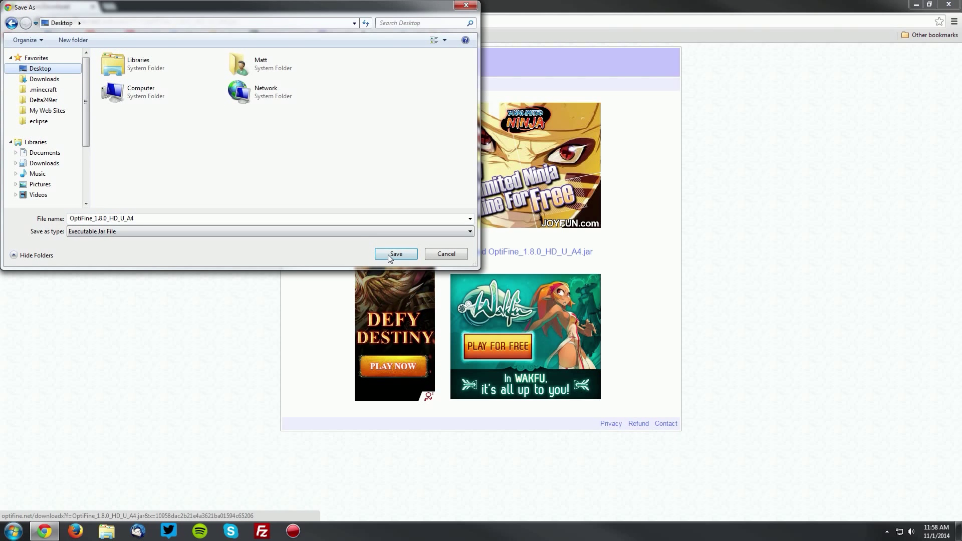
click(395, 253)
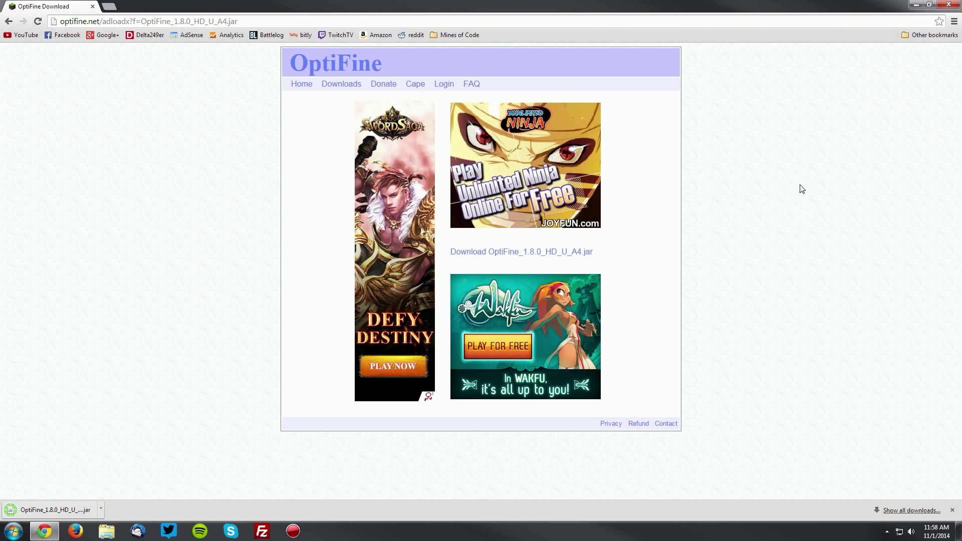
- Run the desktop OptiFine jar with Java and install OptiFine HD Ultra A4 for 1.8
click(930, 5)
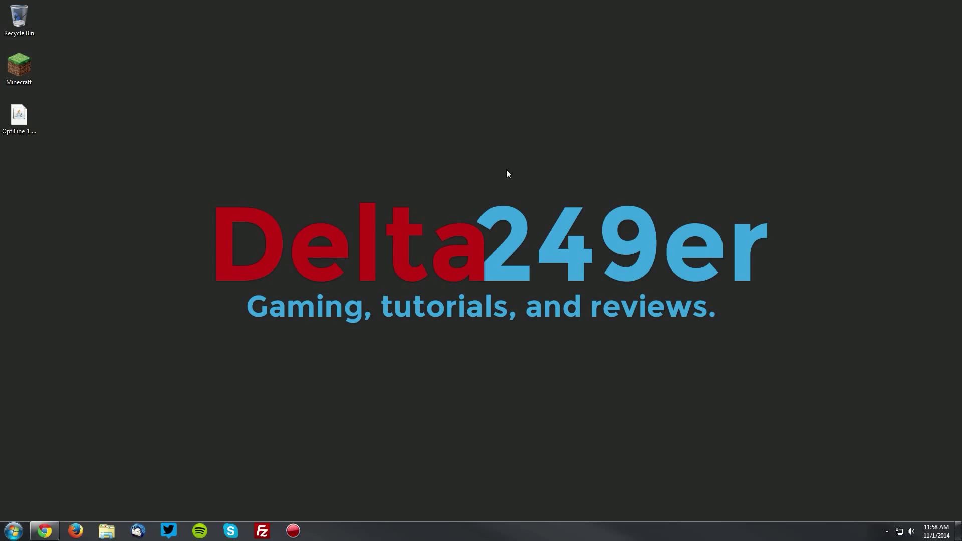
right_click(19, 115)
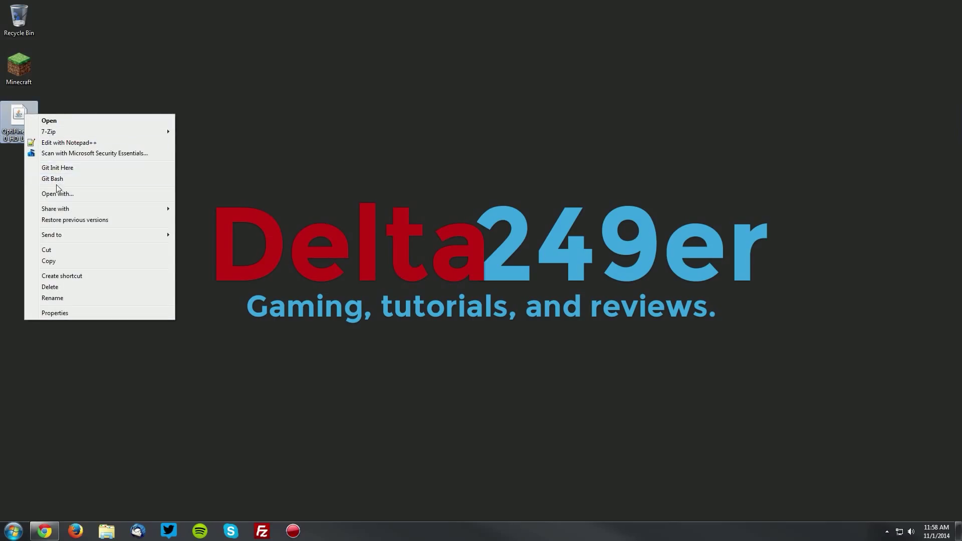
click(57, 194)
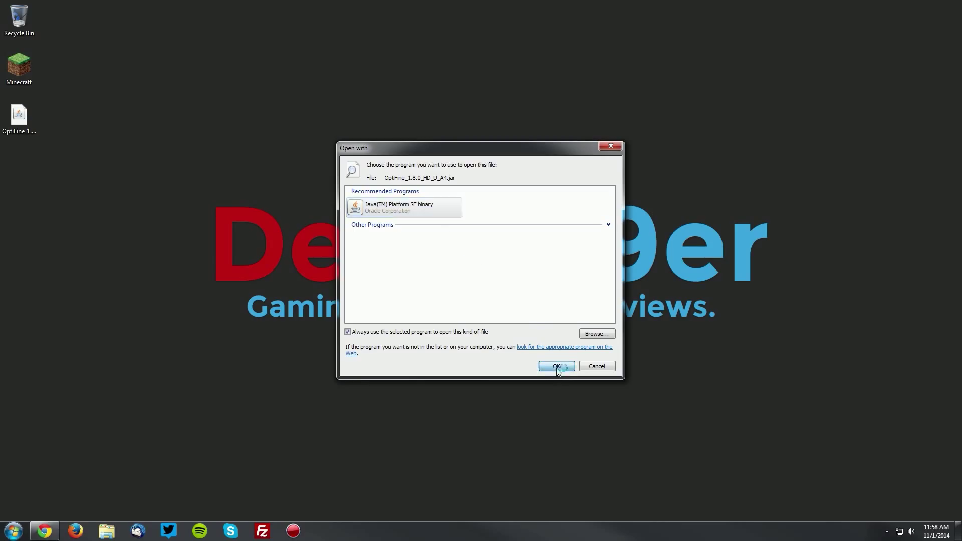
click(556, 367)
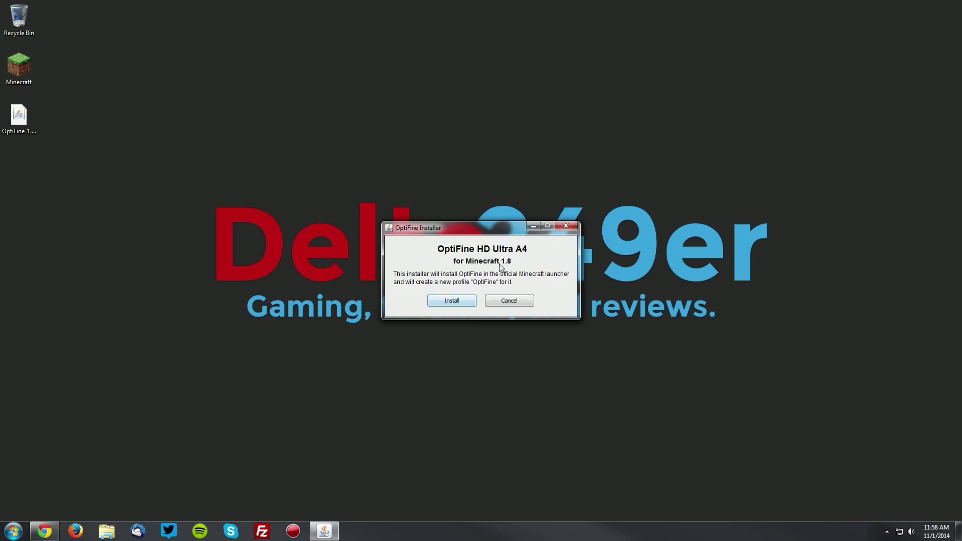
mouse_move(455, 298)
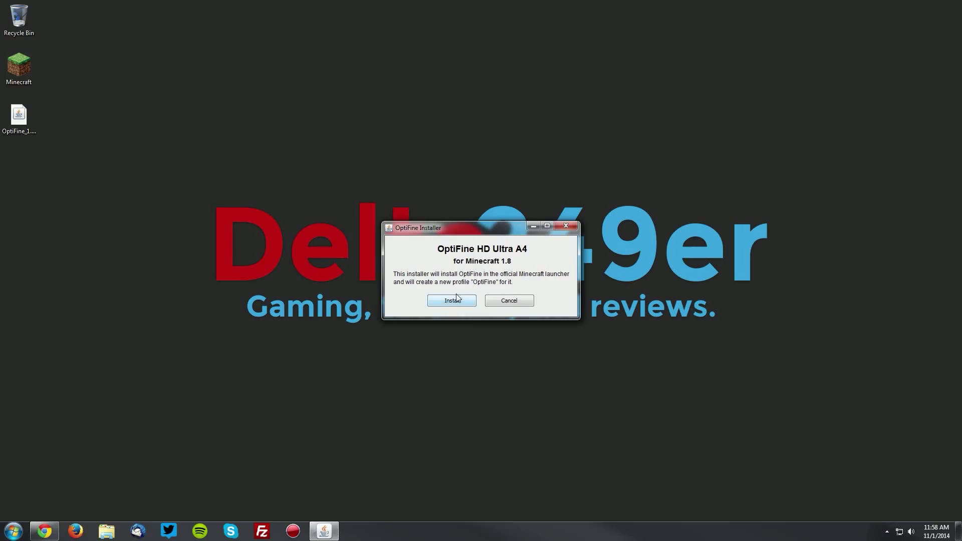
click(452, 301)
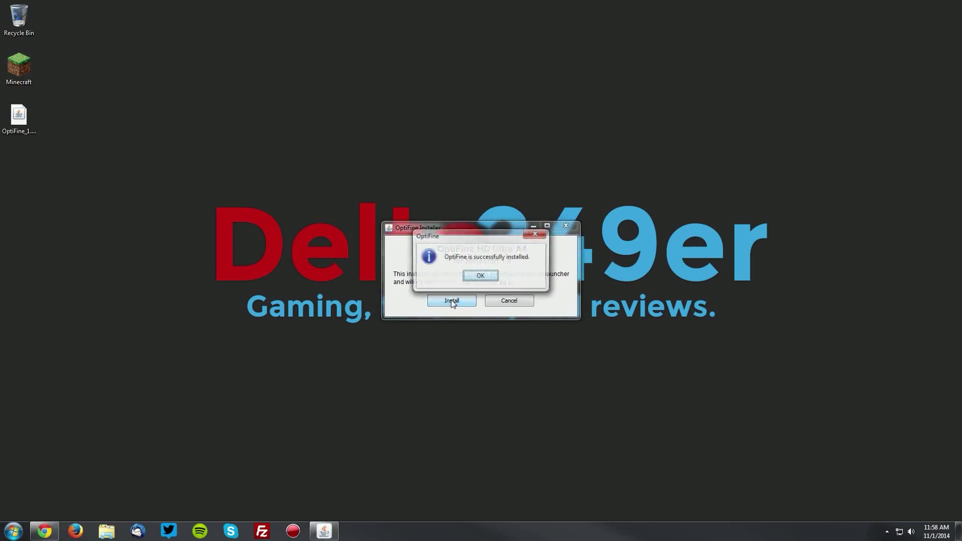
click(480, 276)
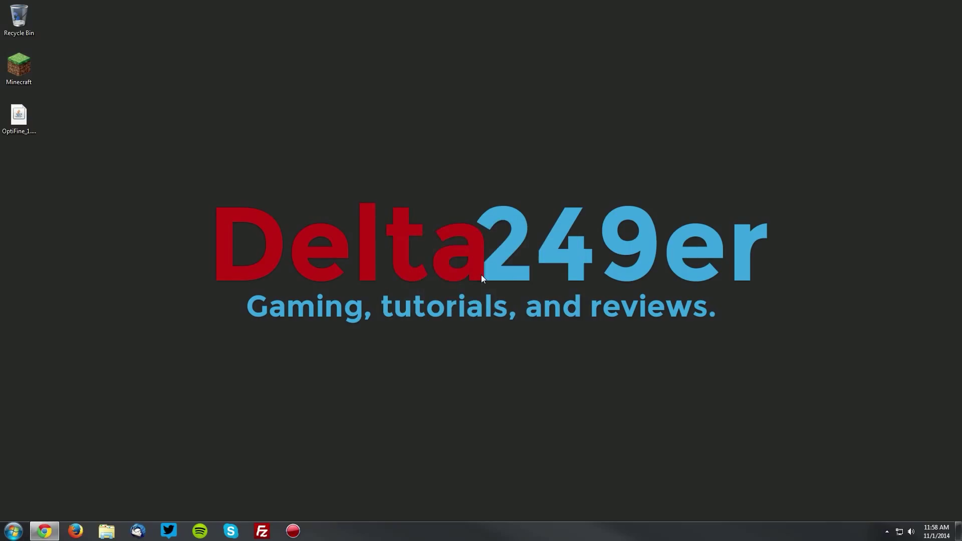
mouse_move(73, 79)
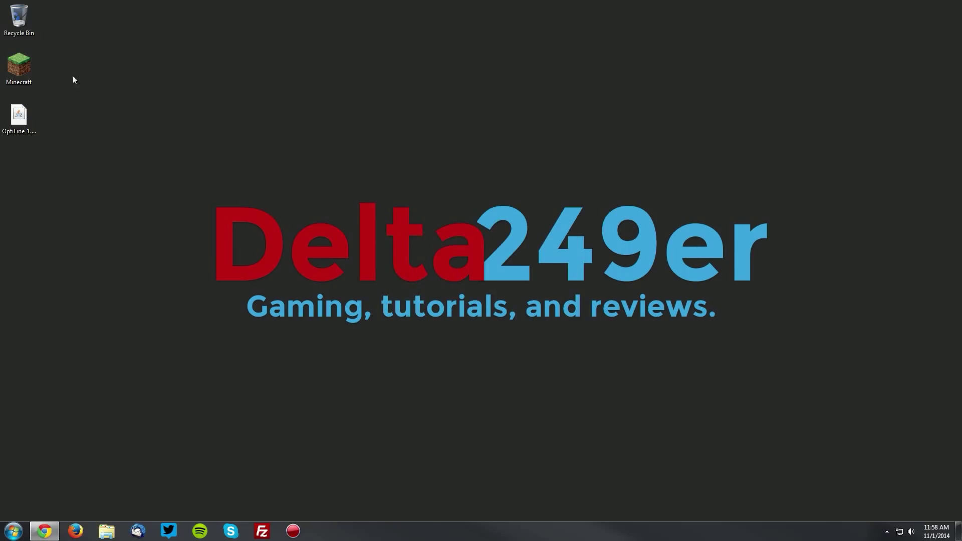
- Launch Minecraft 1.8 from the launcher using the OptiFine profile
double_click(18, 64)
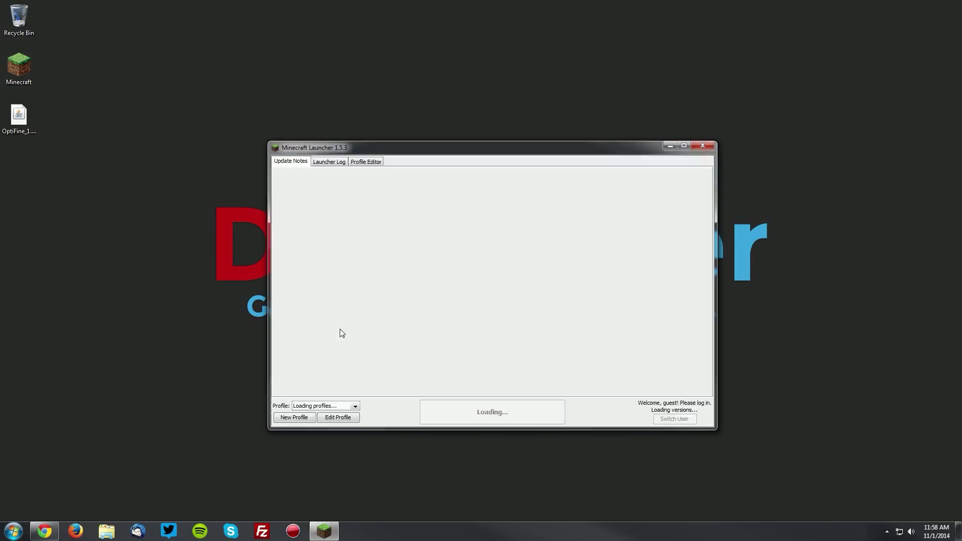
click(355, 406)
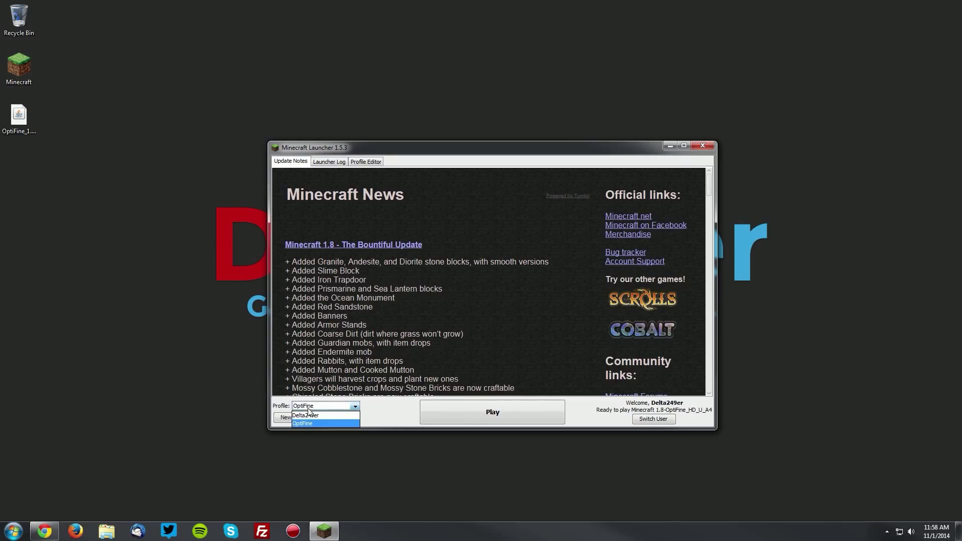
click(301, 423)
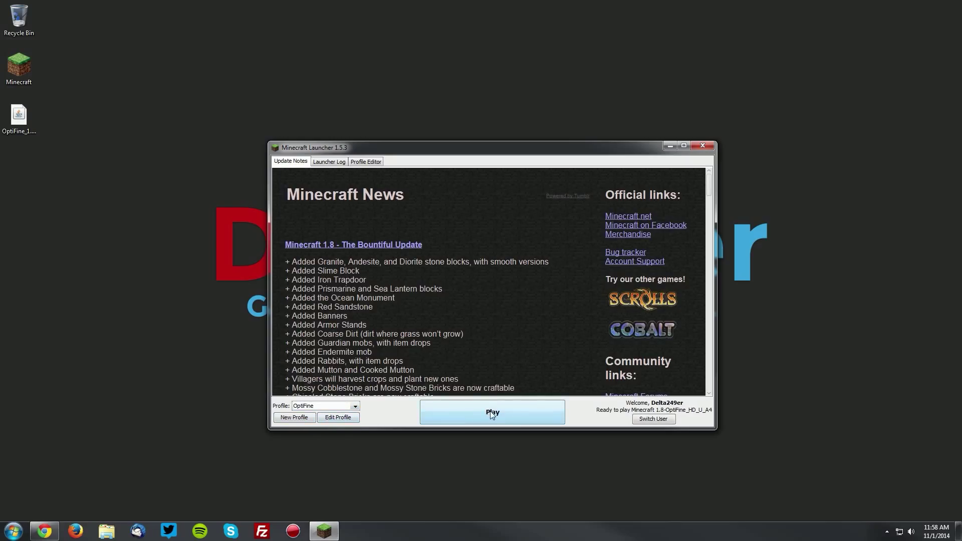
click(491, 412)
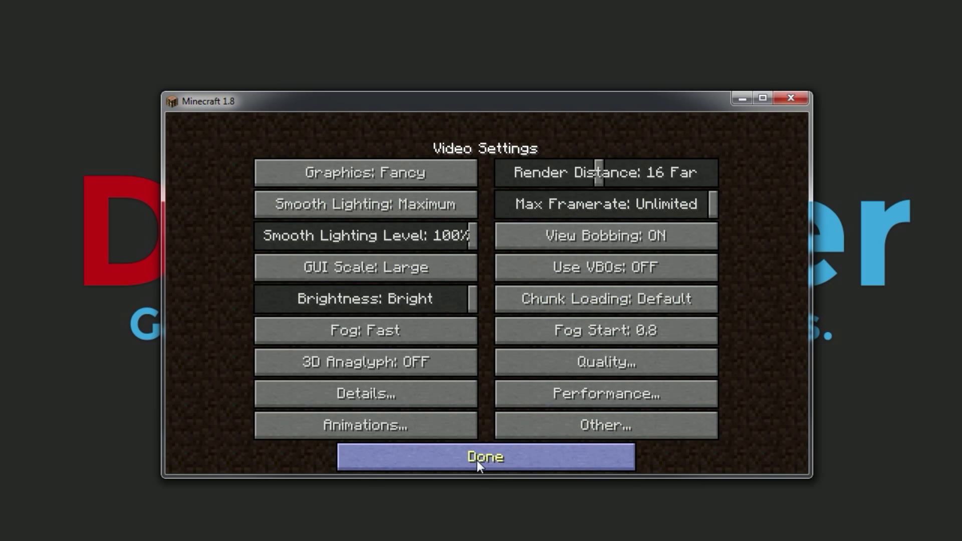
- Back out of Video Settings and Options to the title screen
click(485, 458)
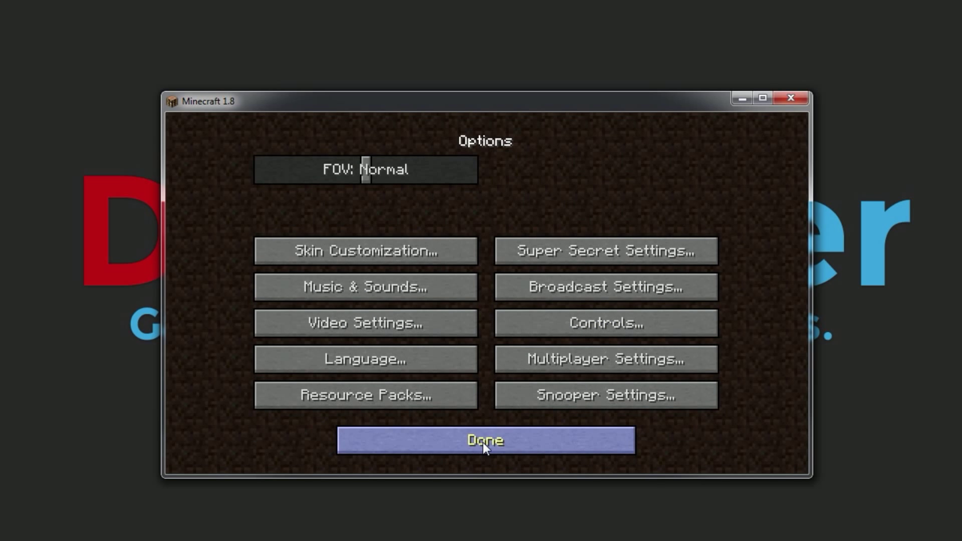
click(484, 440)
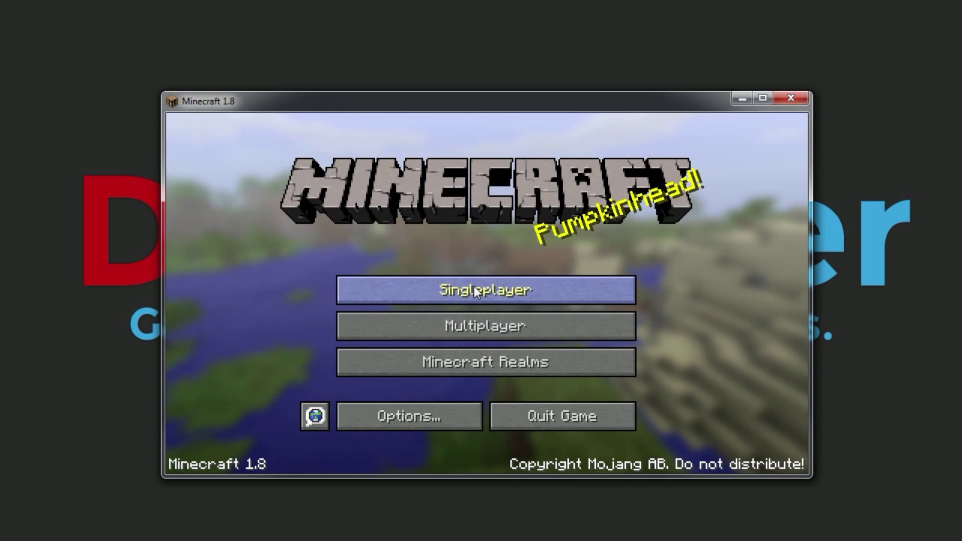
- Load the singleplayer world and show the F3 debug overlay confirming OptiFine HD U A4
click(485, 290)
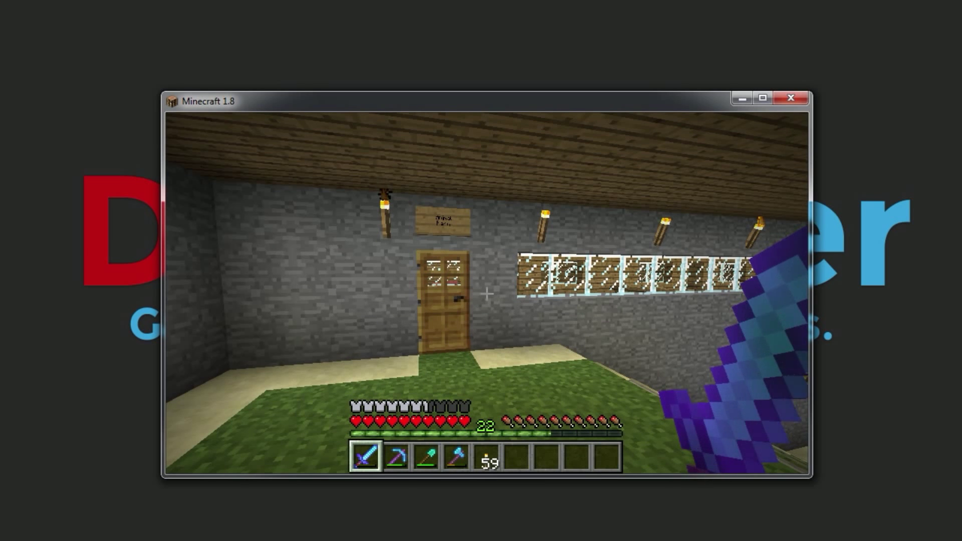
key(F3)
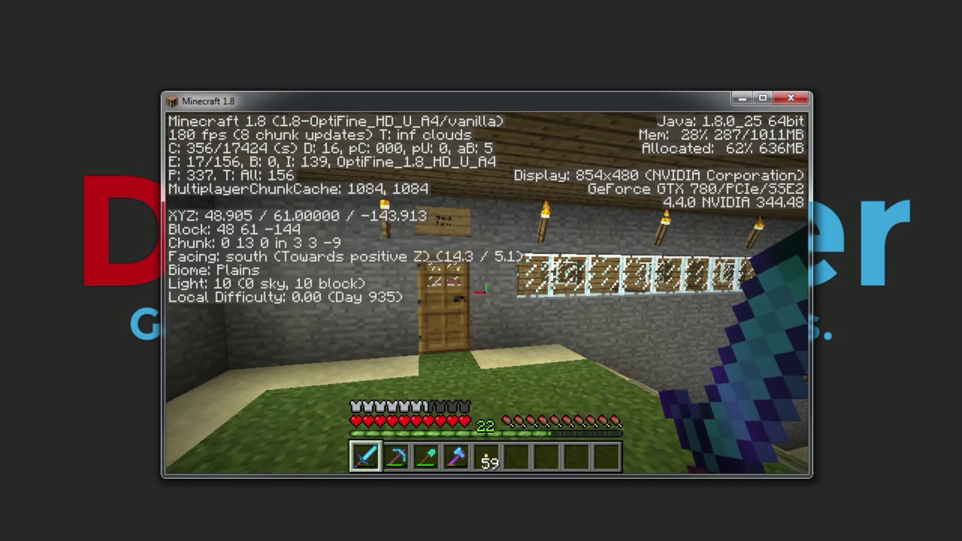